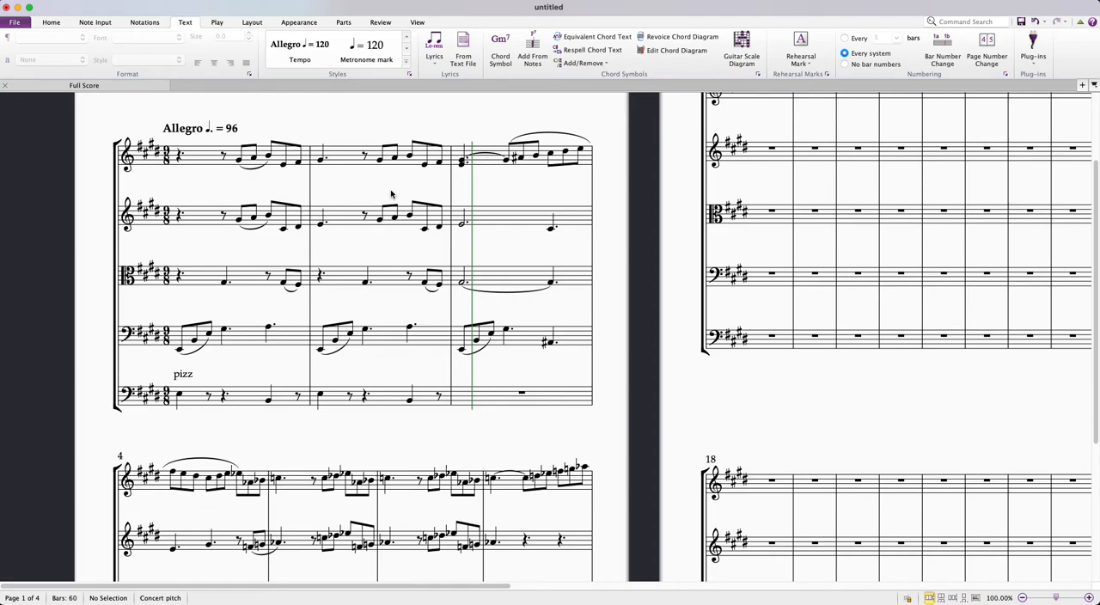
pyautogui.moveTo(282, 178)
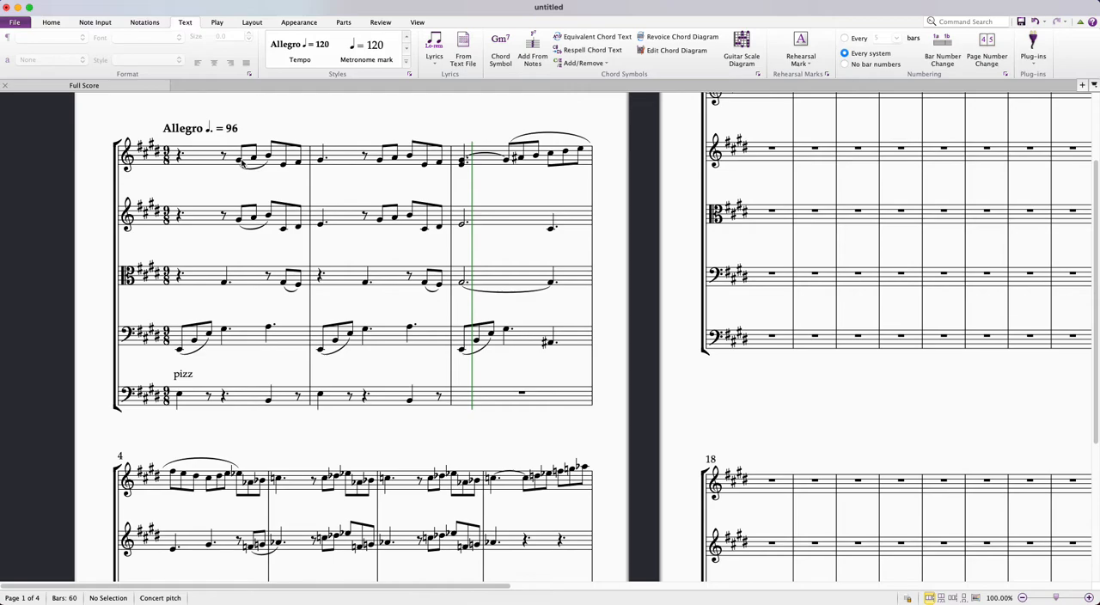
# Step: Select the first Violin I note for a piano (p) marking, then the first Violin II note
pyautogui.click(238, 161)
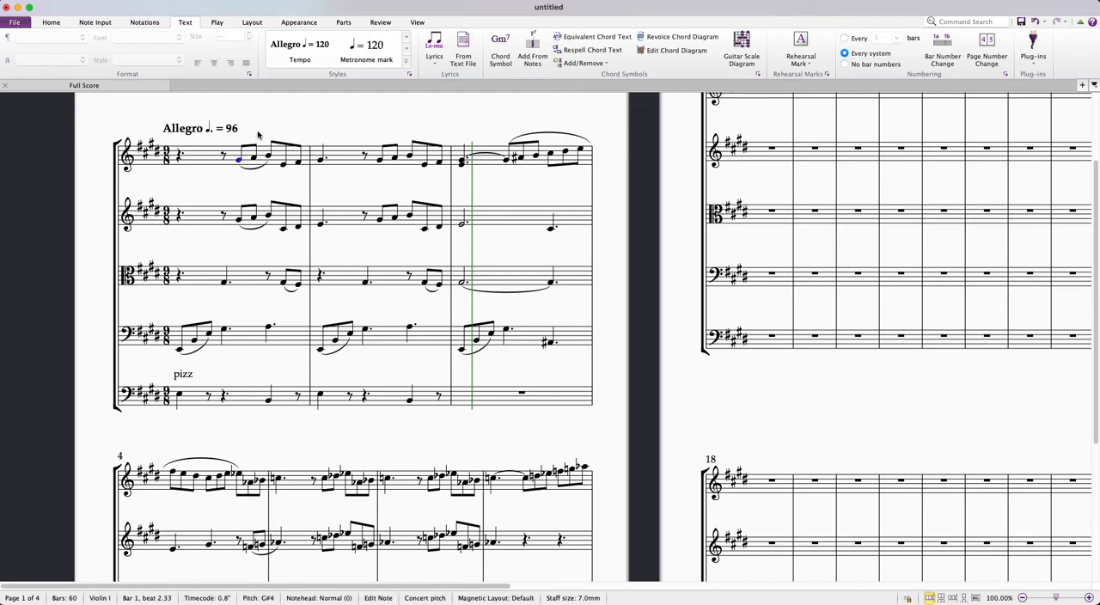
pyautogui.moveTo(260, 128)
pyautogui.write('p')
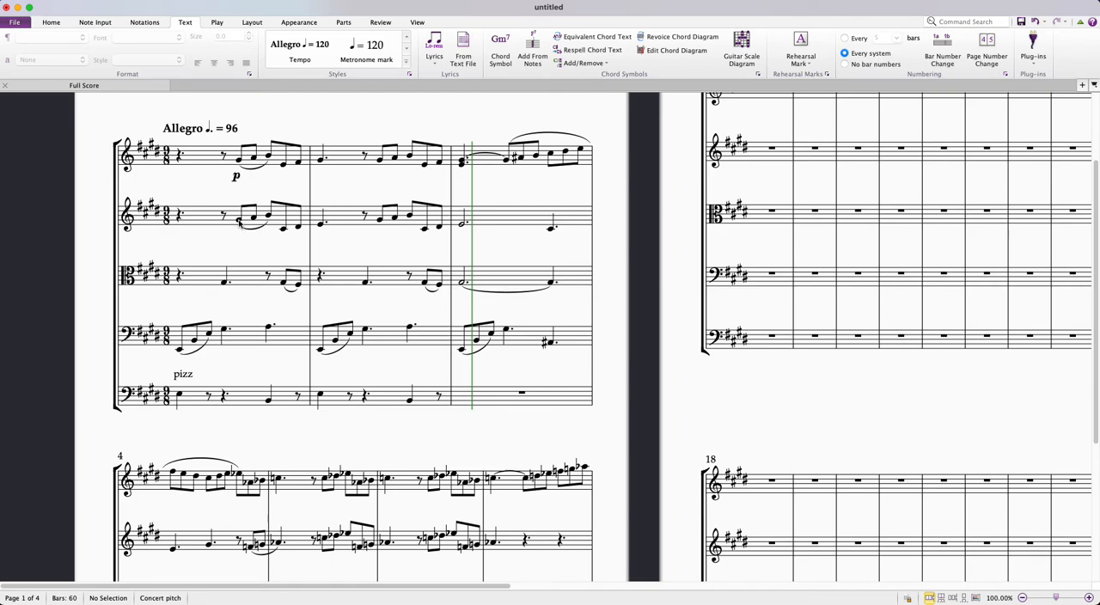
pyautogui.click(238, 221)
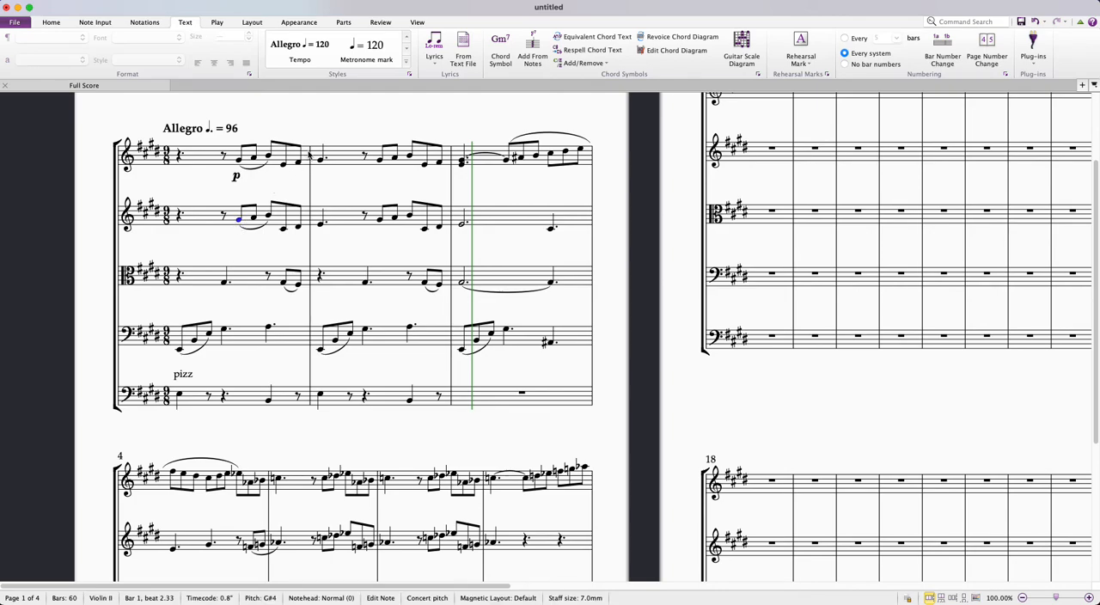